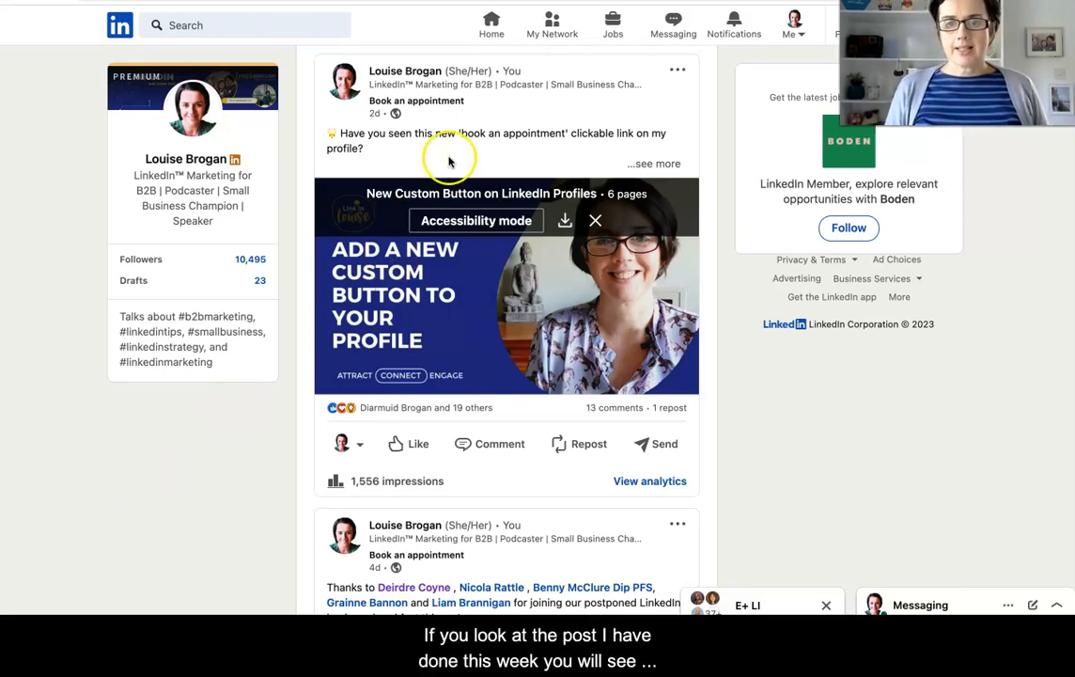
mouse_move(484, 106)
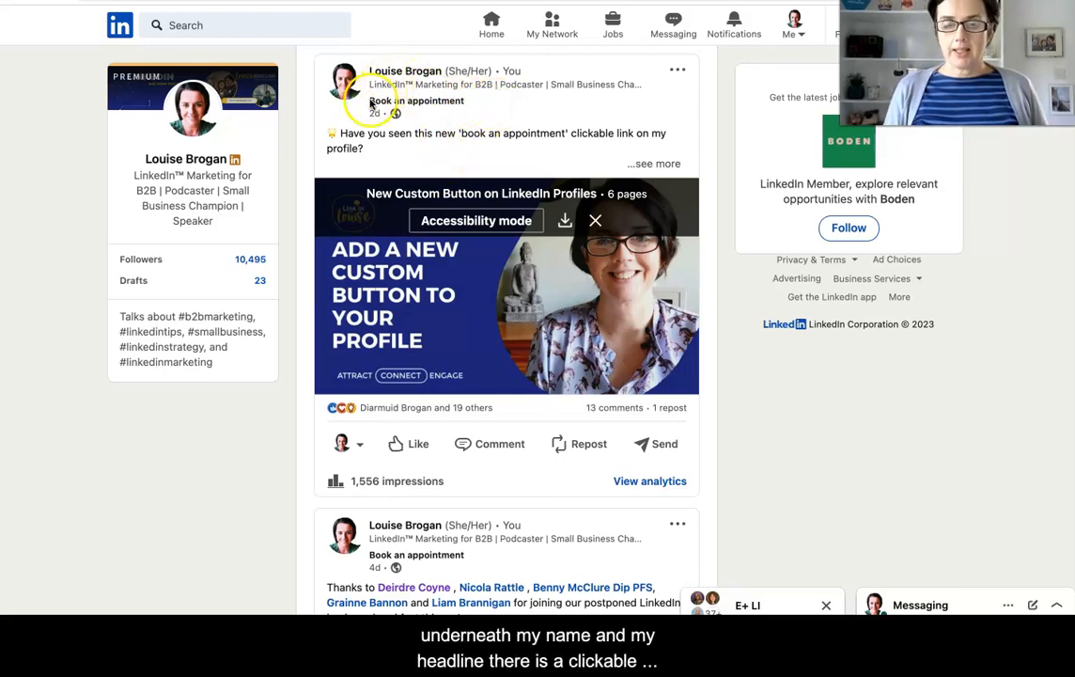
mouse_move(461, 103)
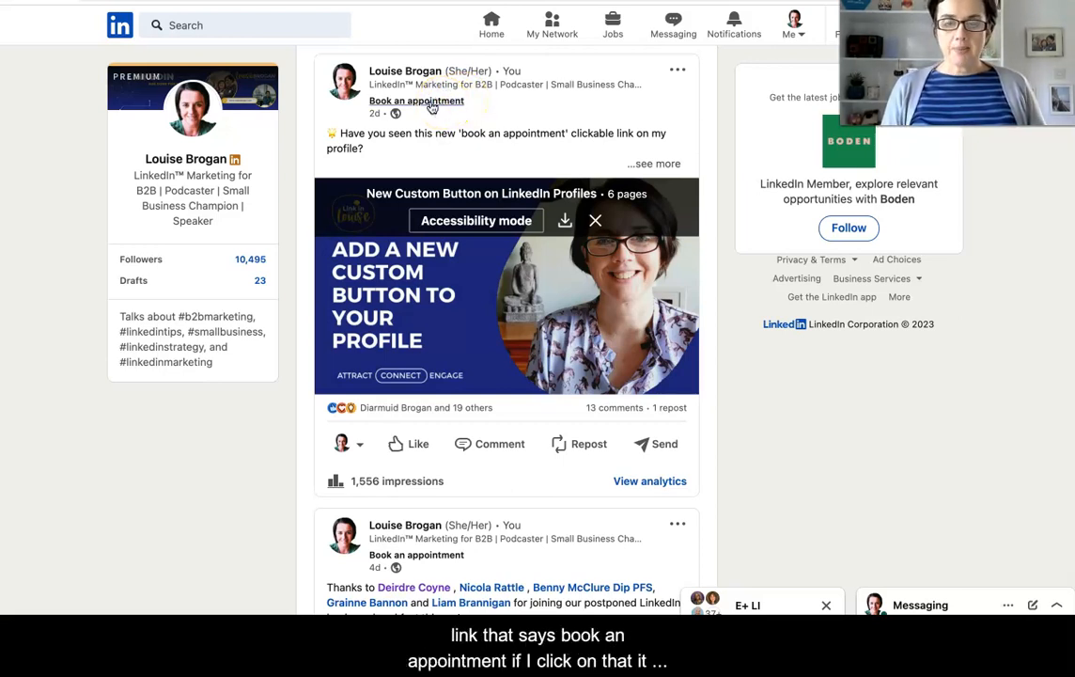
Open your own LinkedIn profile and scroll down to the intro card
click(416, 100)
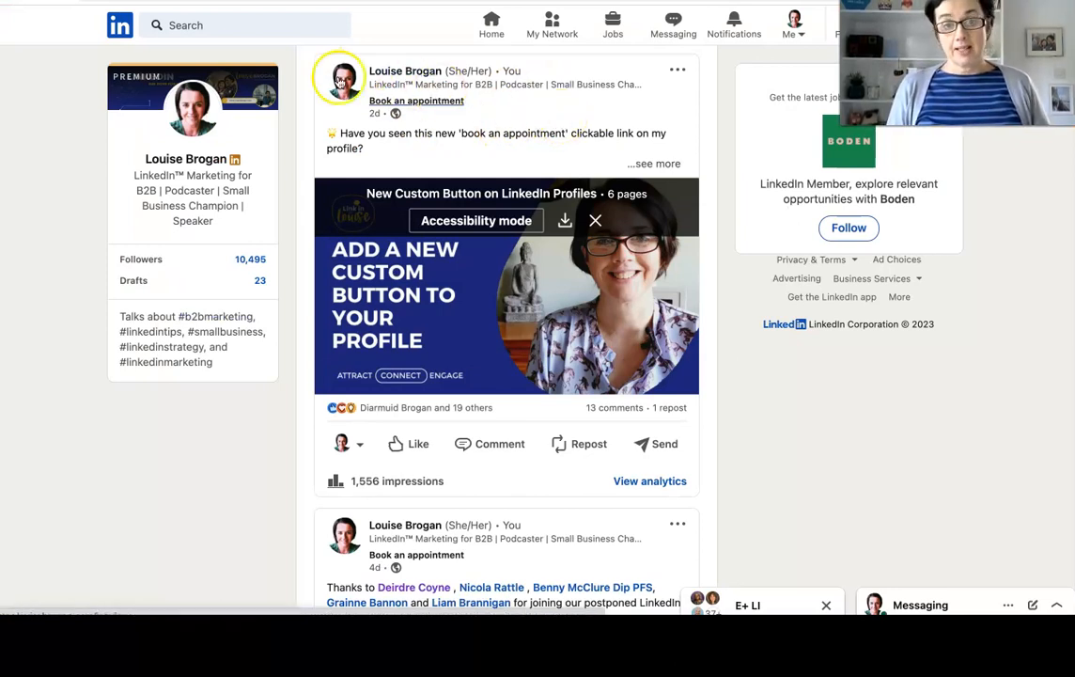
mouse_move(405, 70)
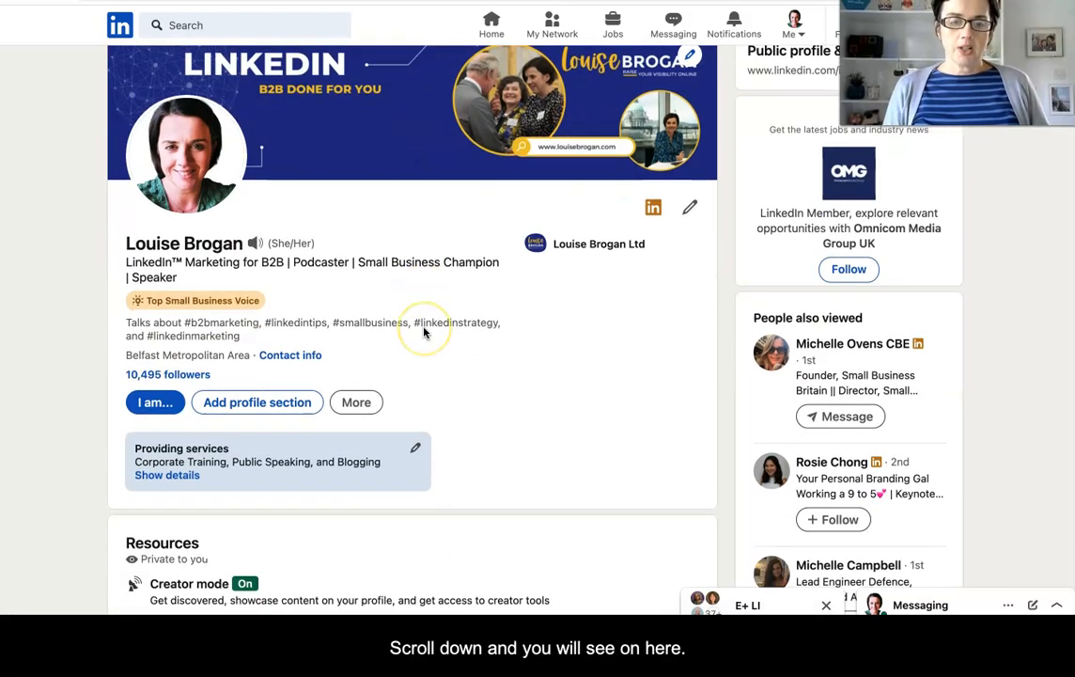
scroll(down, 3)
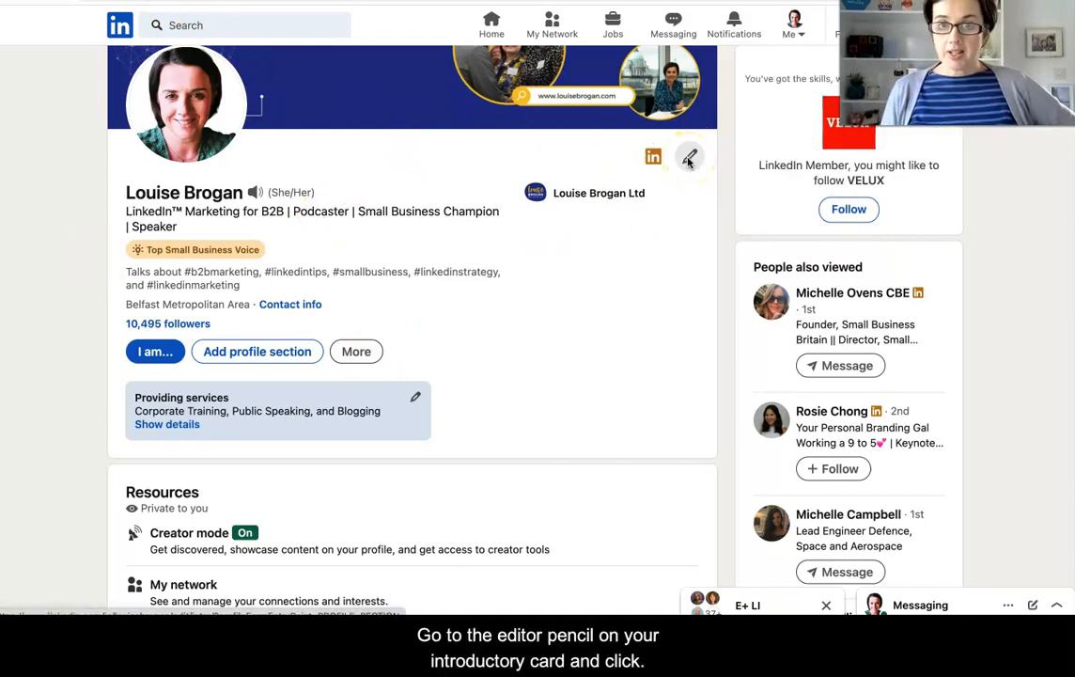
Edit the intro card and scroll down to the Custom button section
click(689, 156)
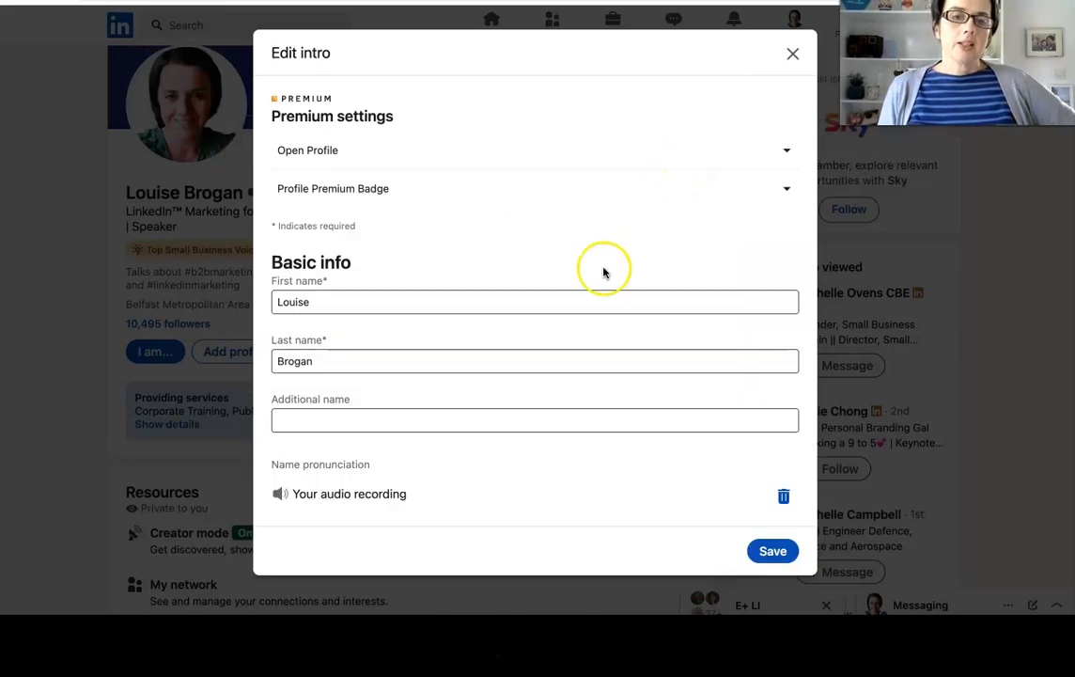
scroll(down, 3)
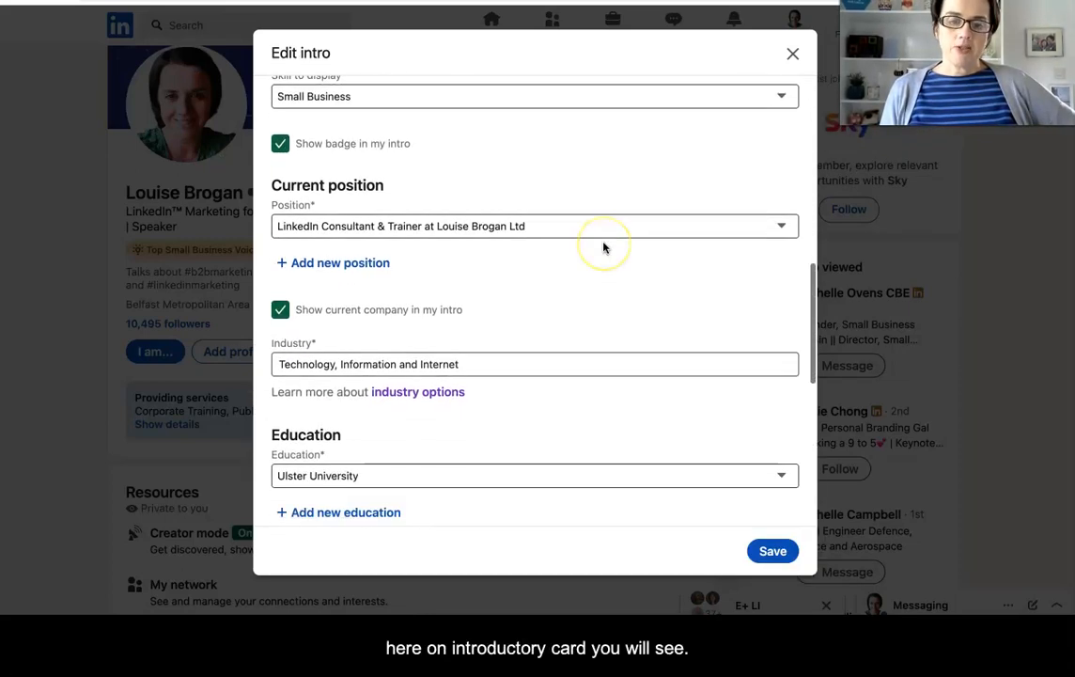
scroll(down, 3)
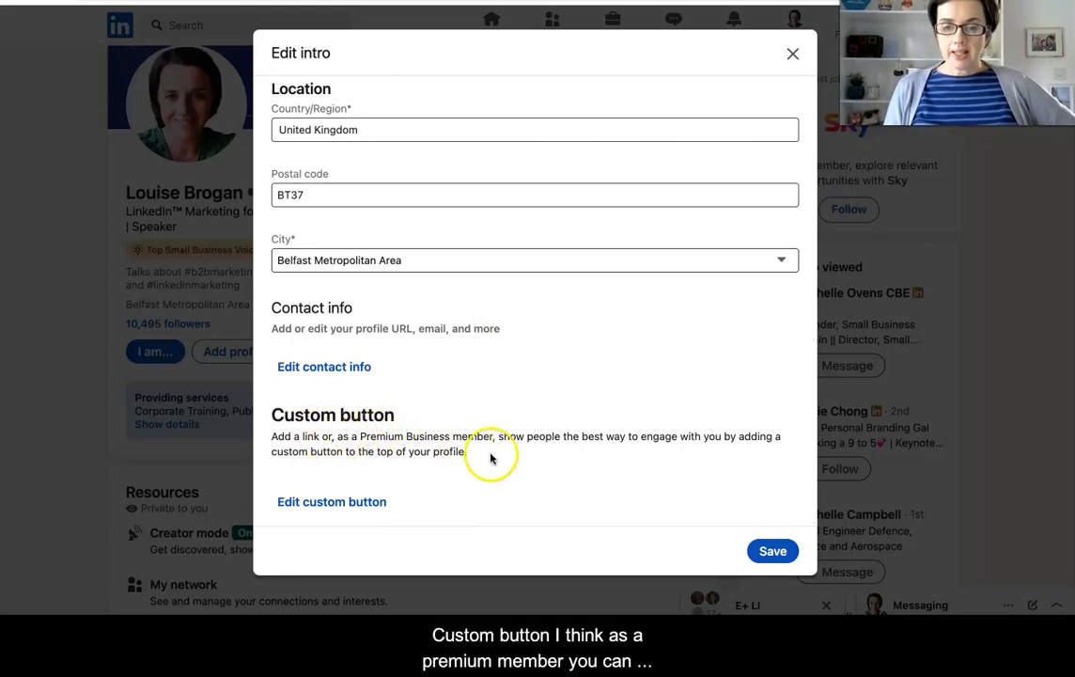
mouse_move(531, 456)
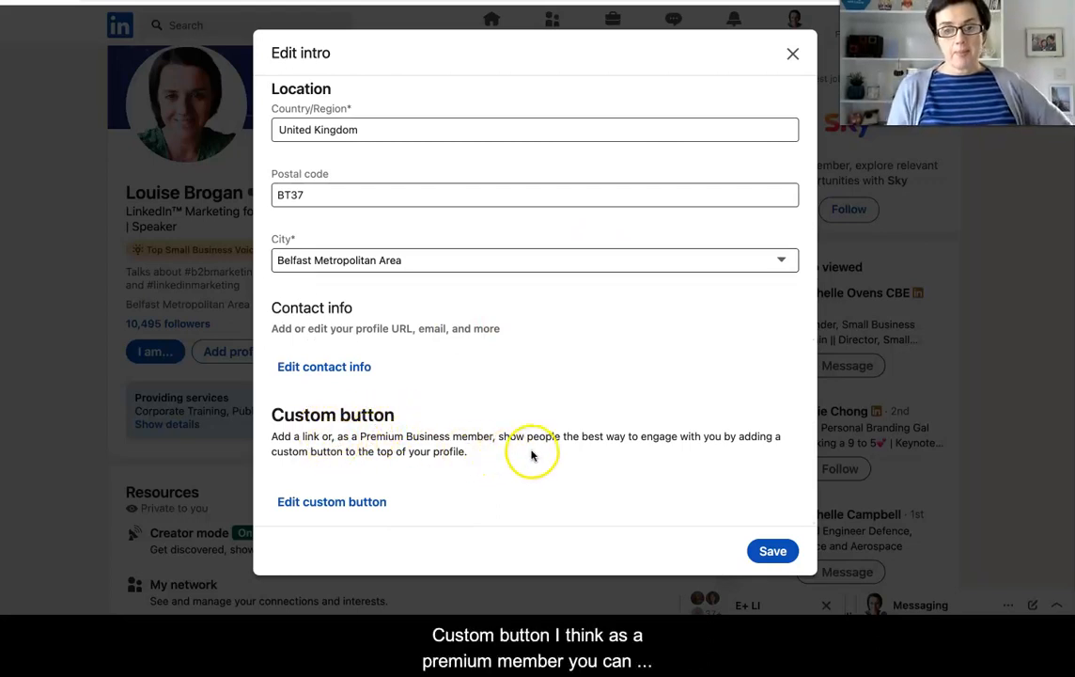
mouse_move(498, 454)
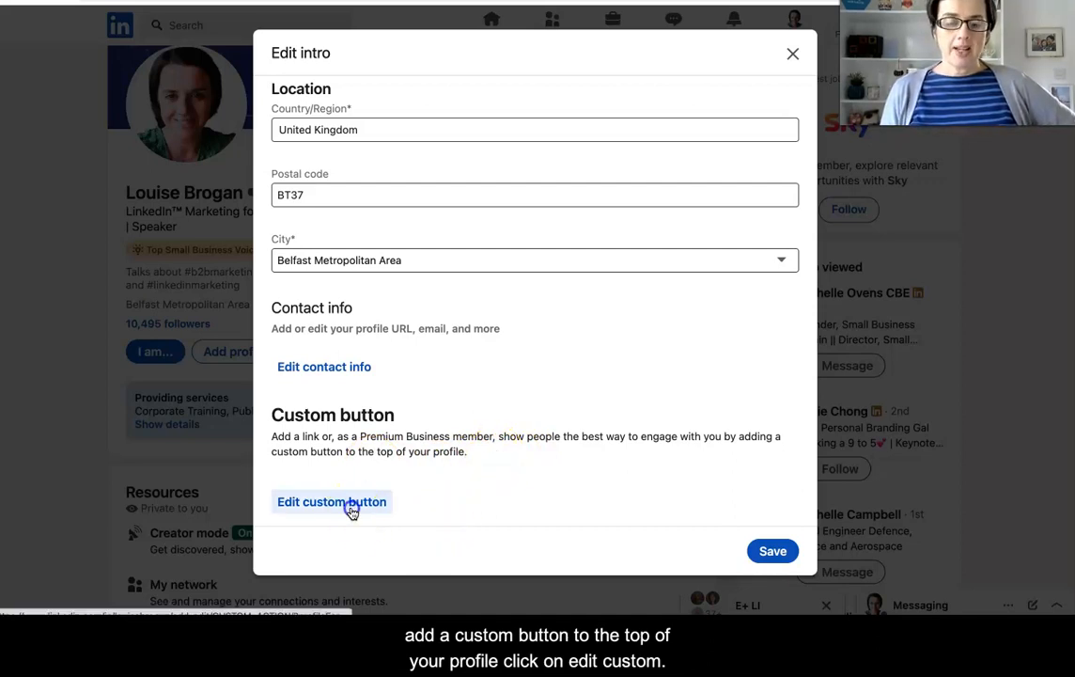
Set a Premium custom button labelled 'Book an appointment' linking to louisebrogan.com/inquiry, and save
click(331, 501)
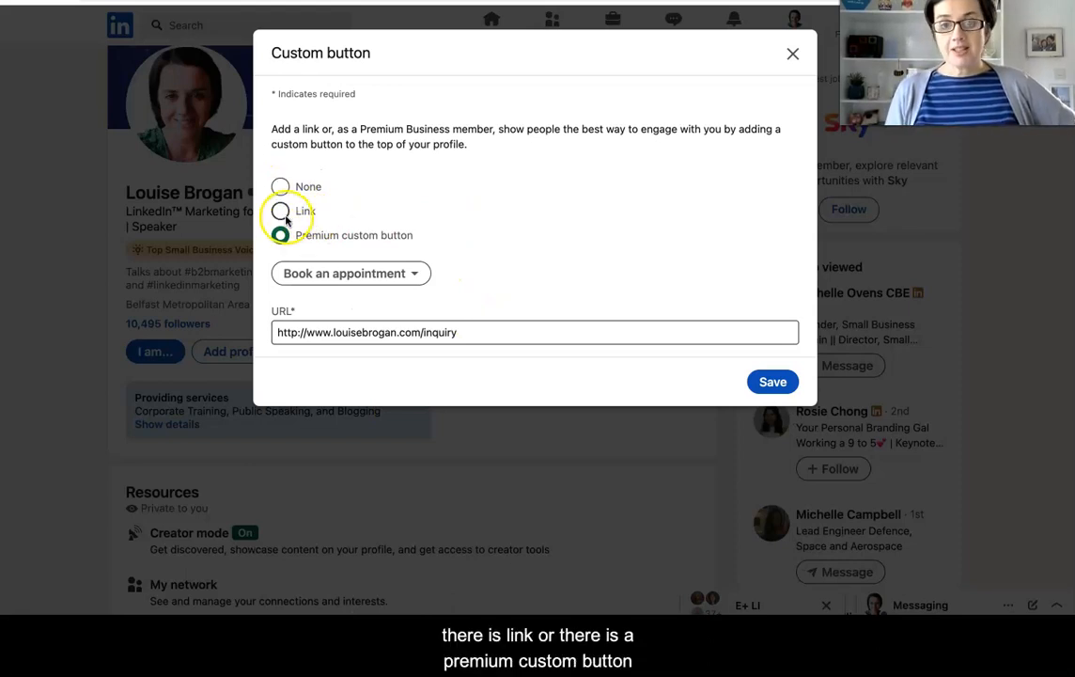
click(280, 235)
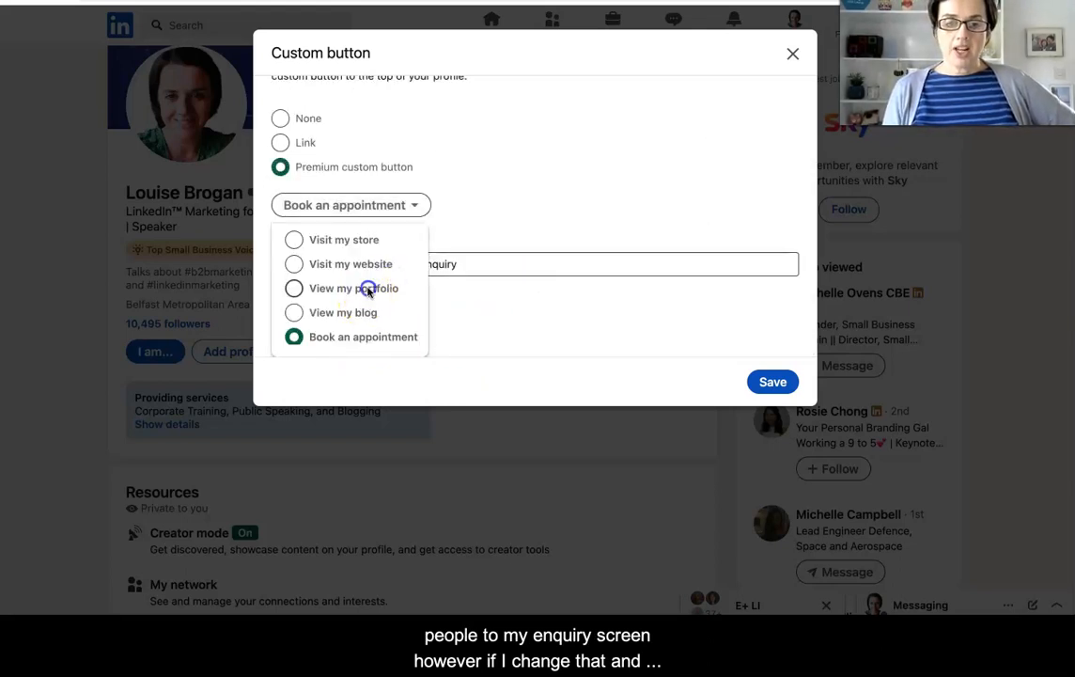
click(354, 289)
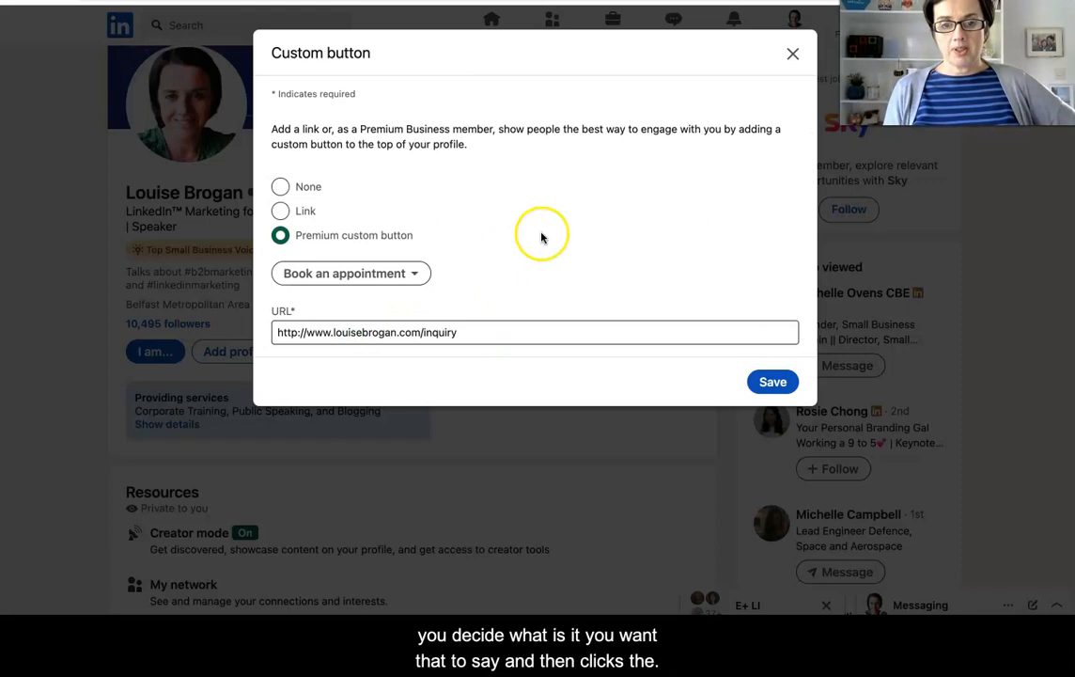
click(772, 382)
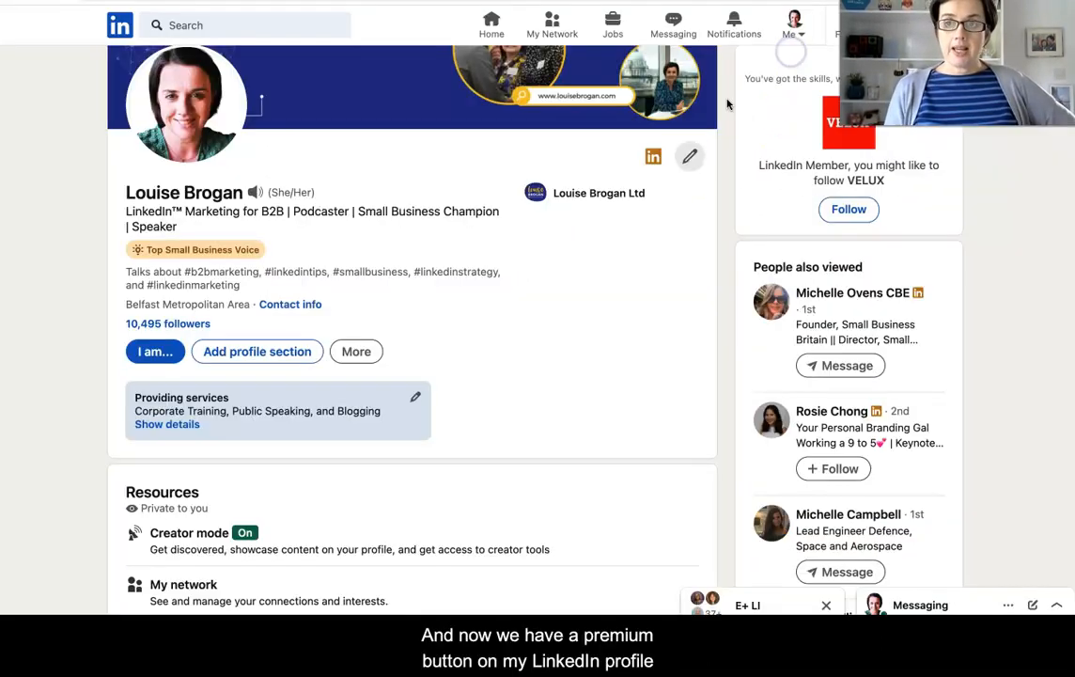
mouse_move(490, 317)
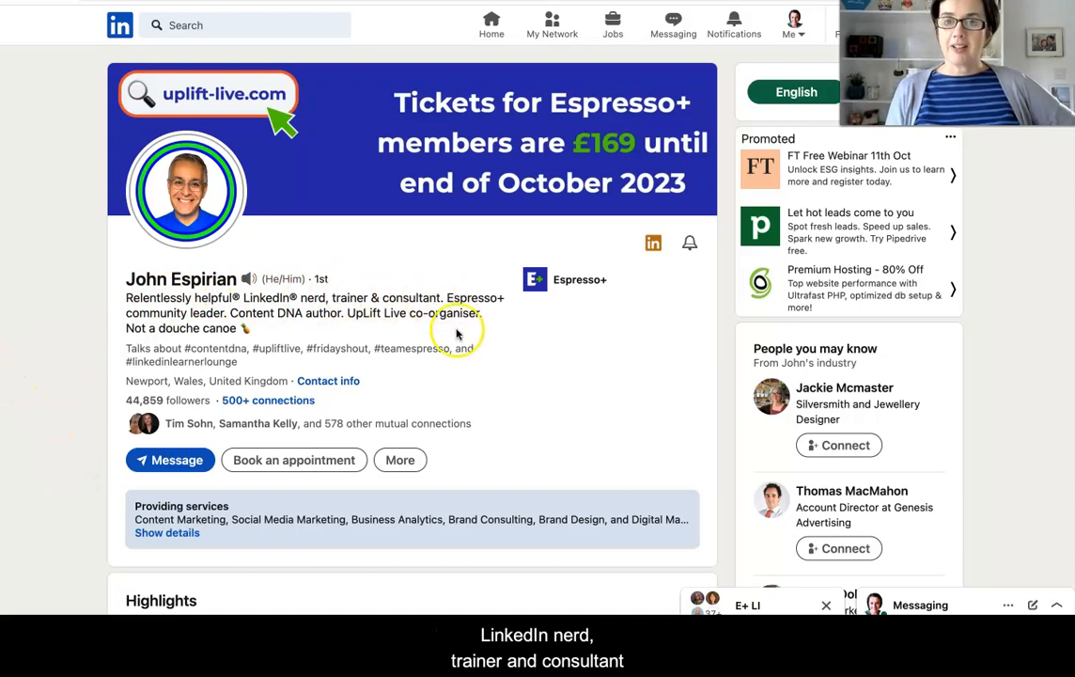
mouse_move(562, 411)
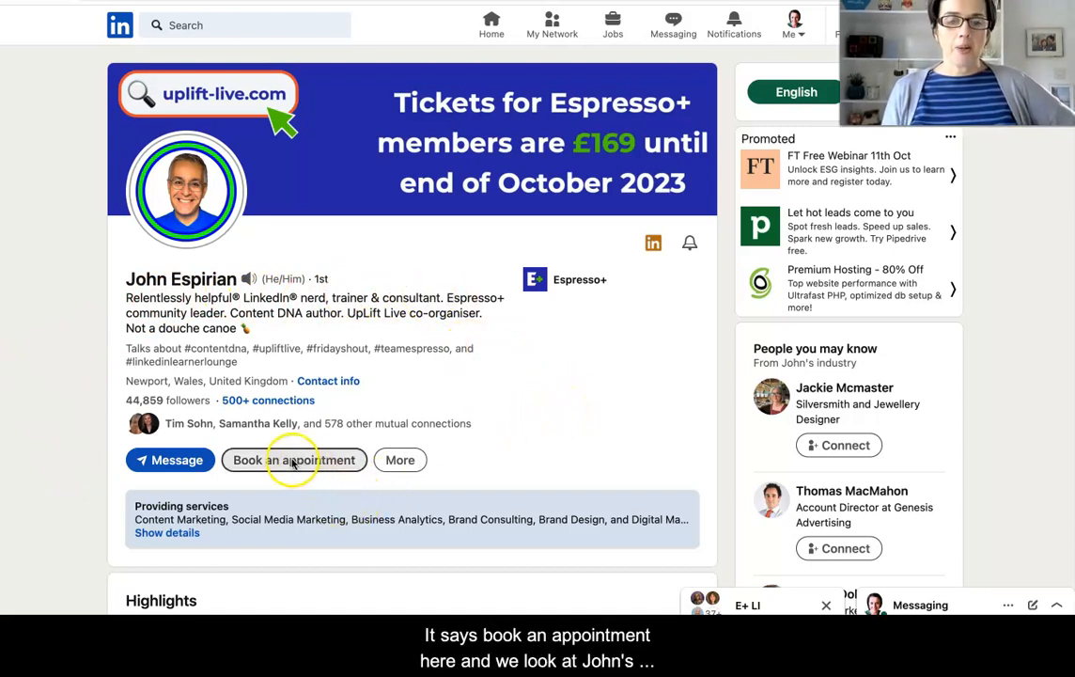
scroll(down, 3)
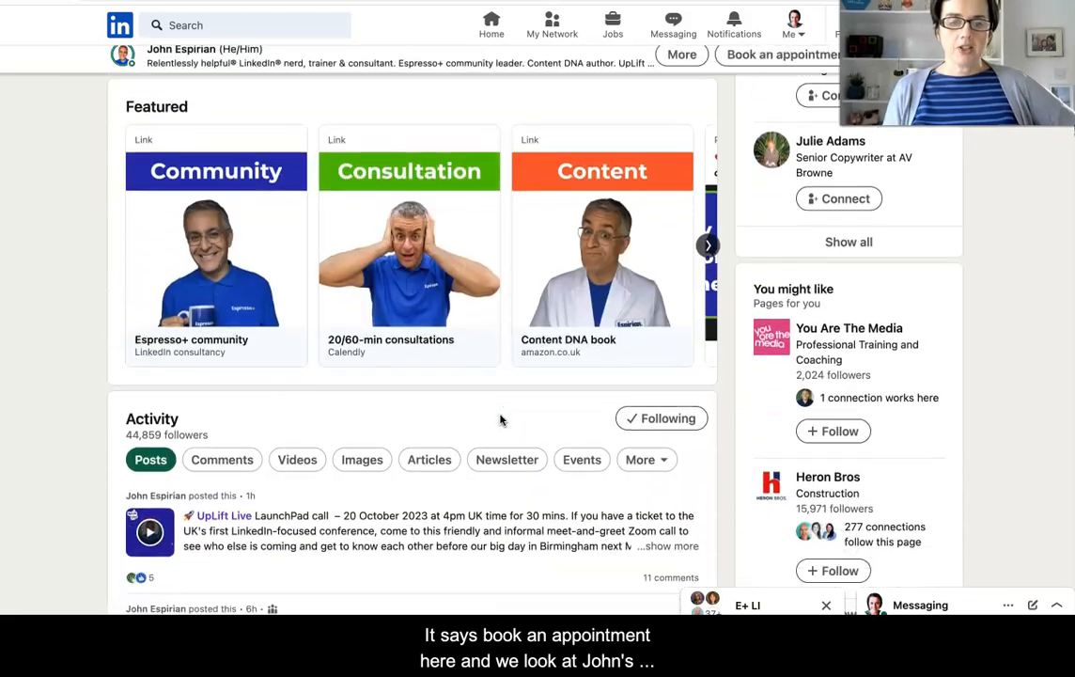
scroll(down, 3)
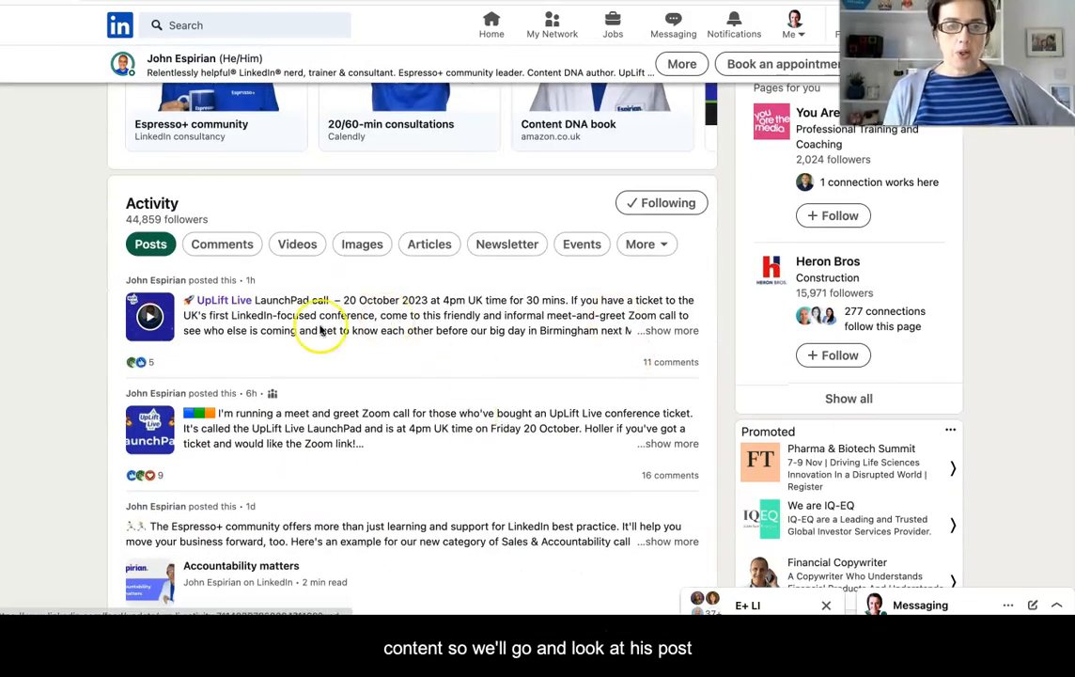
click(320, 325)
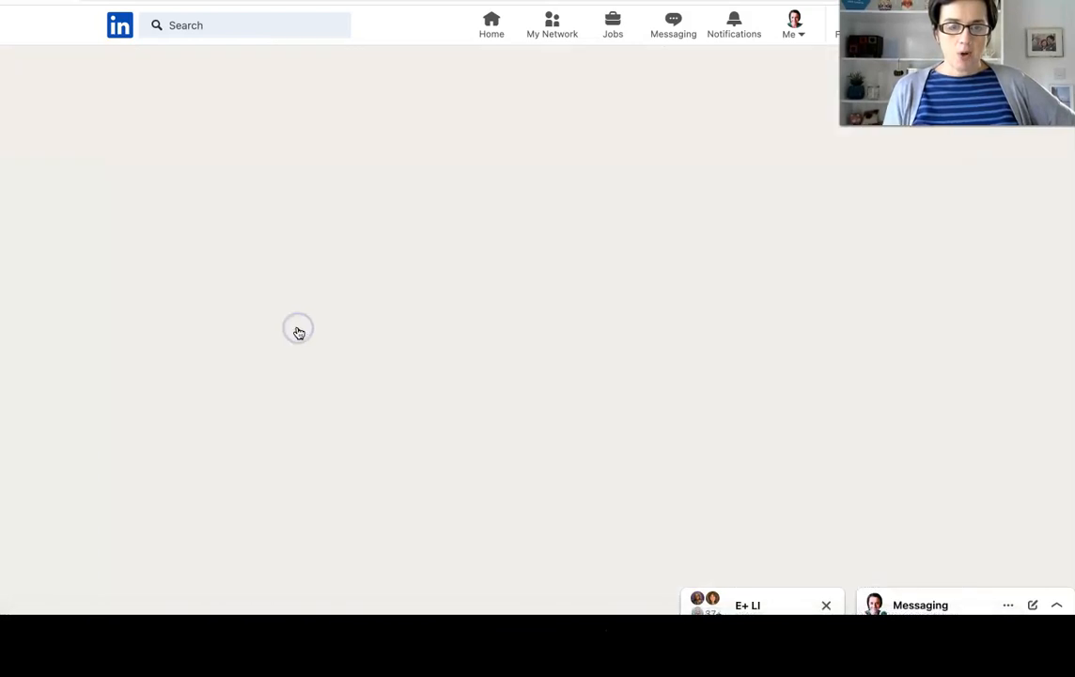